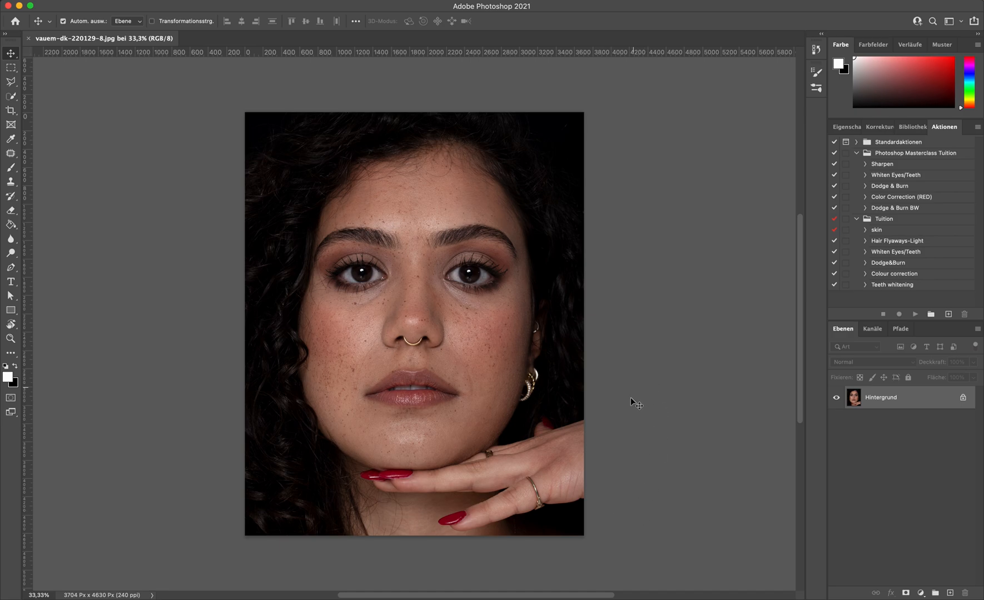
mouse_move(638, 421)
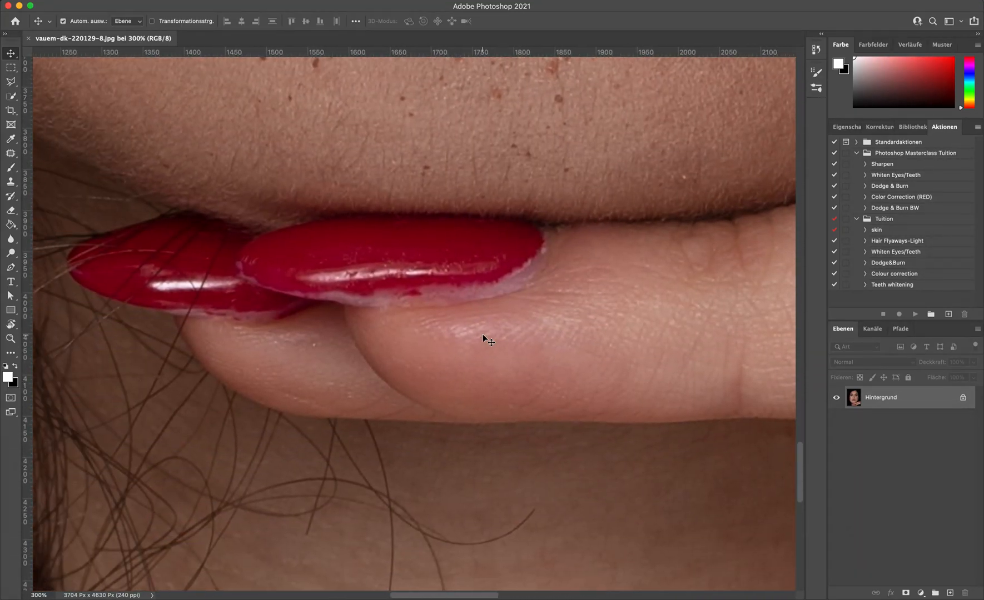
mouse_move(511, 283)
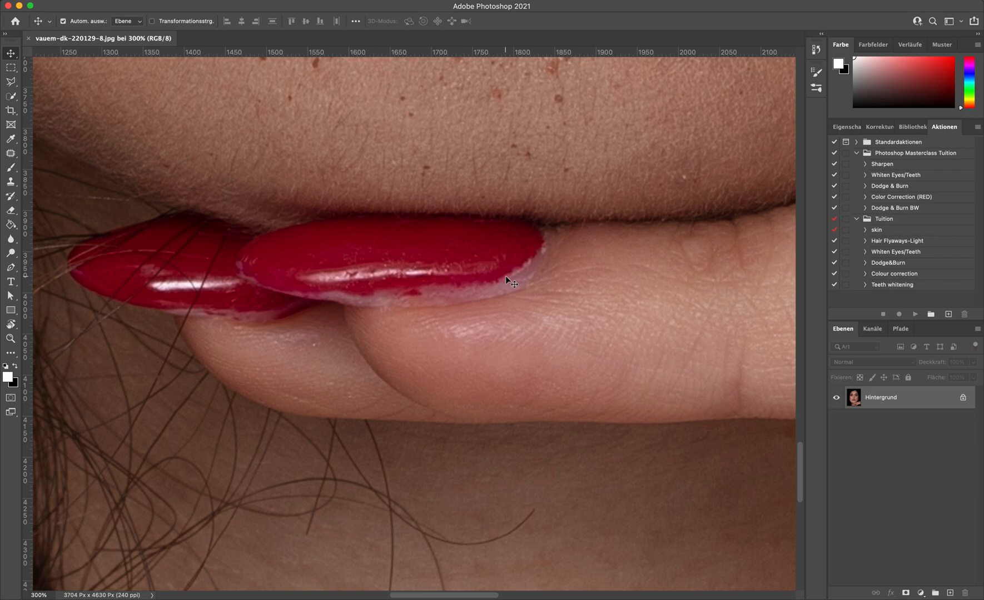
mouse_move(469, 265)
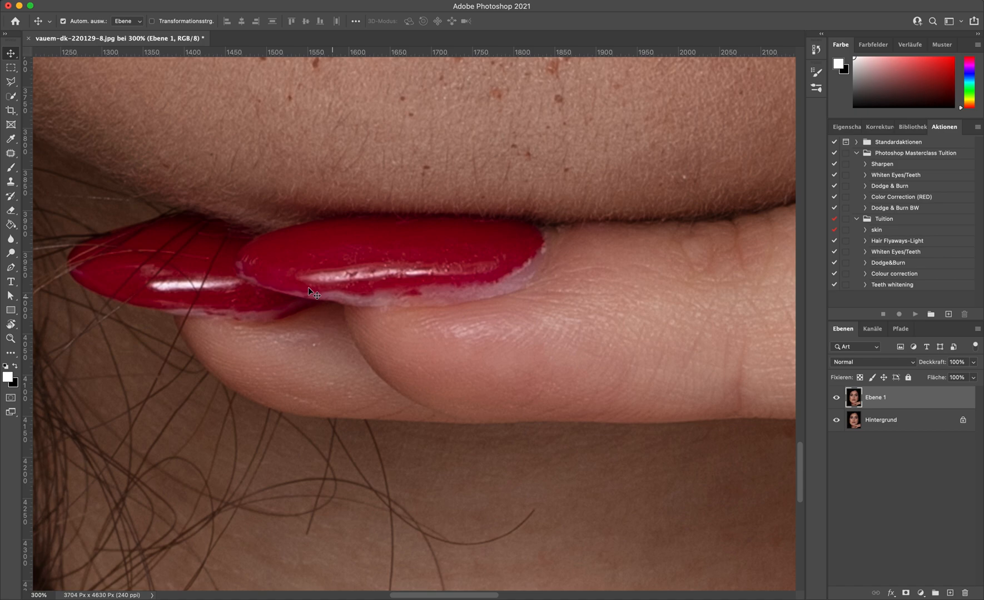
Clone-stamp matching red polish over the pale chipped rim along the nail's lower edge
left_click(11, 182)
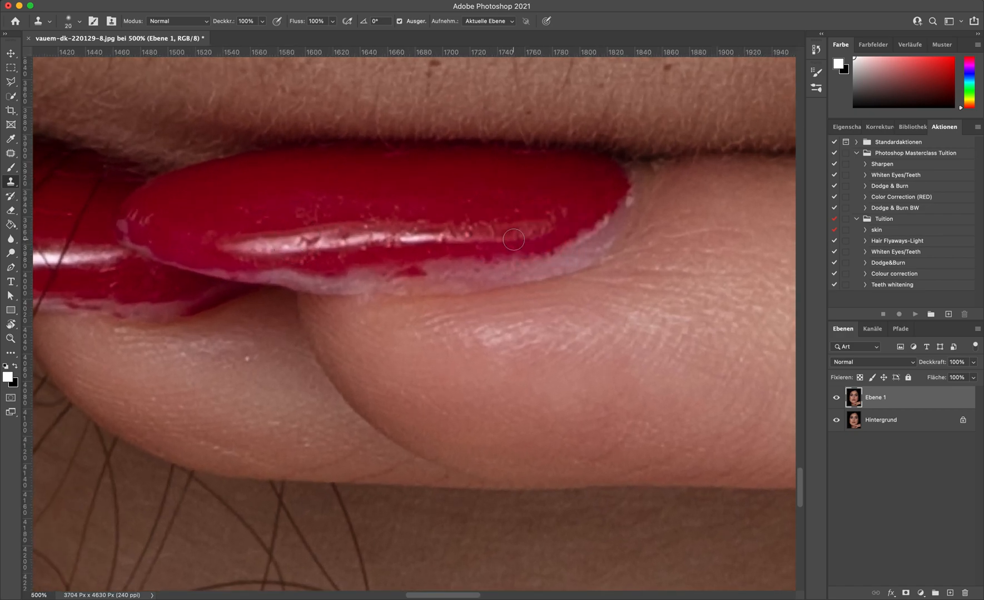
left_click(10, 54)
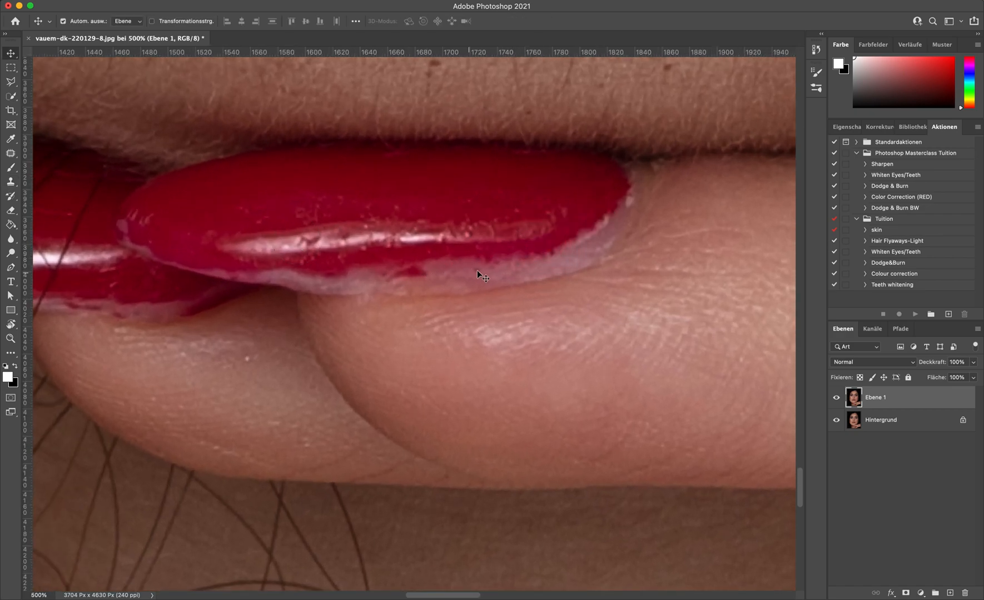
mouse_move(261, 277)
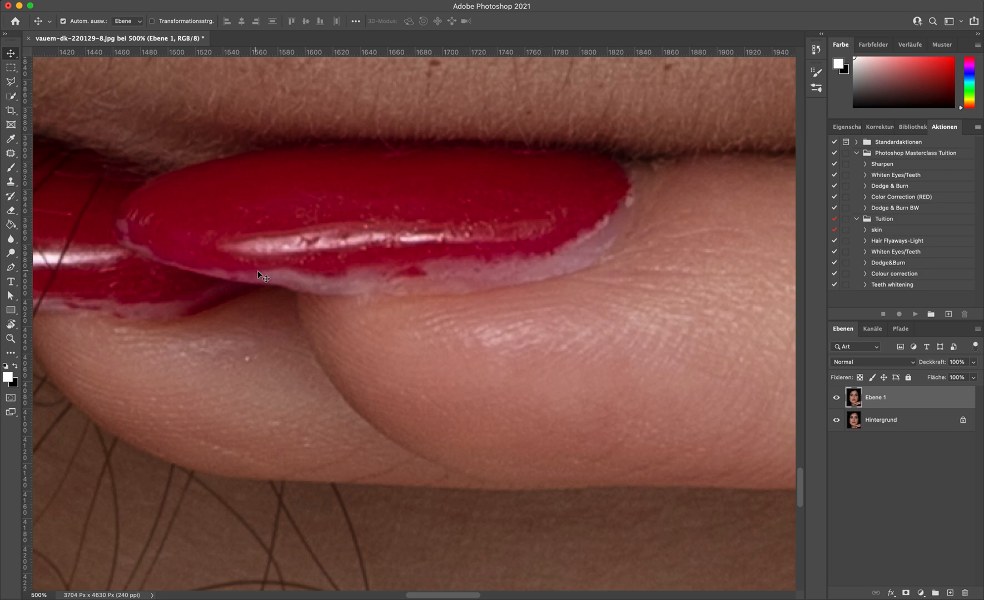
mouse_move(444, 284)
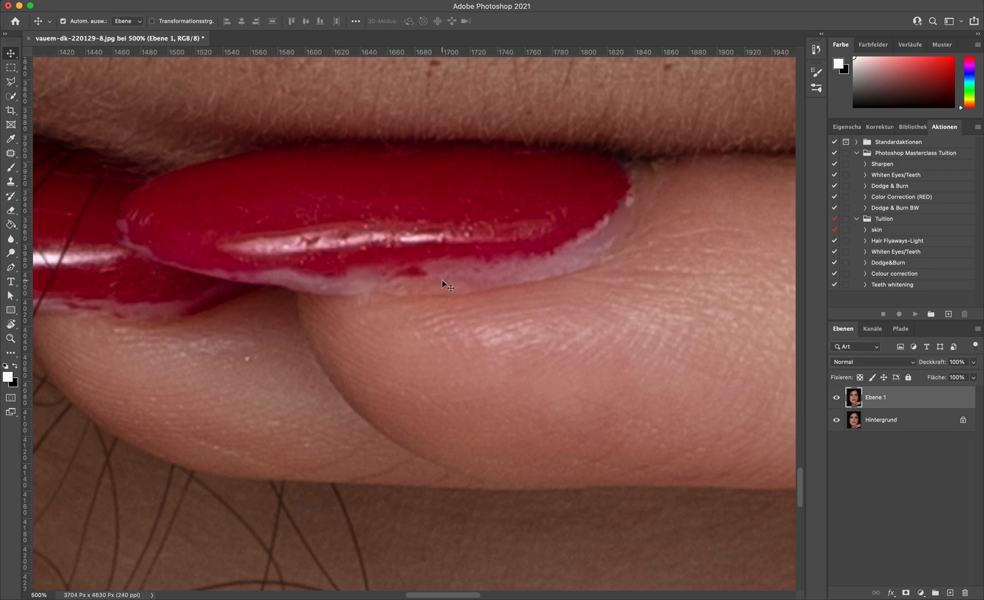
mouse_move(479, 231)
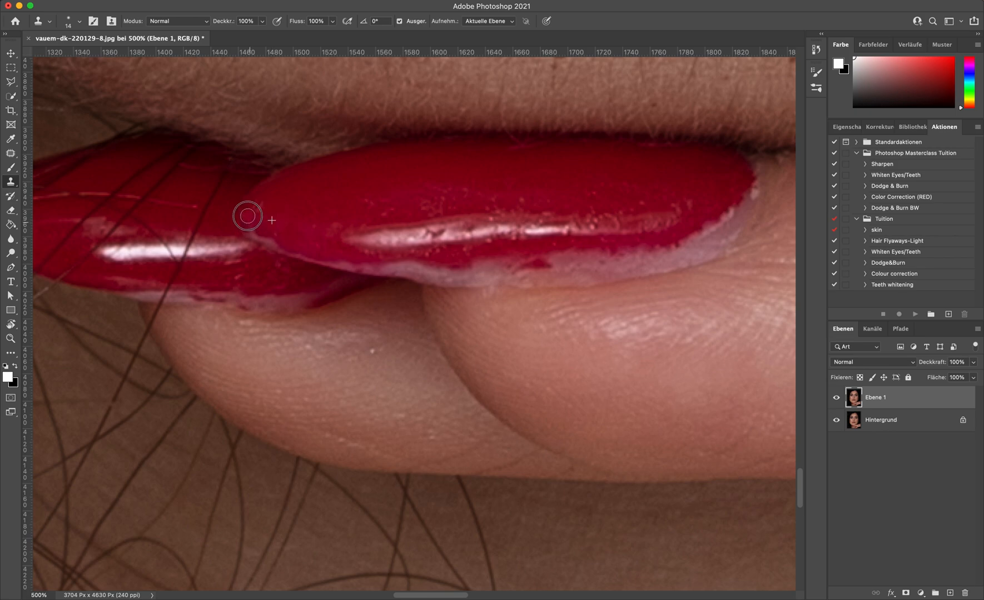
mouse_move(260, 205)
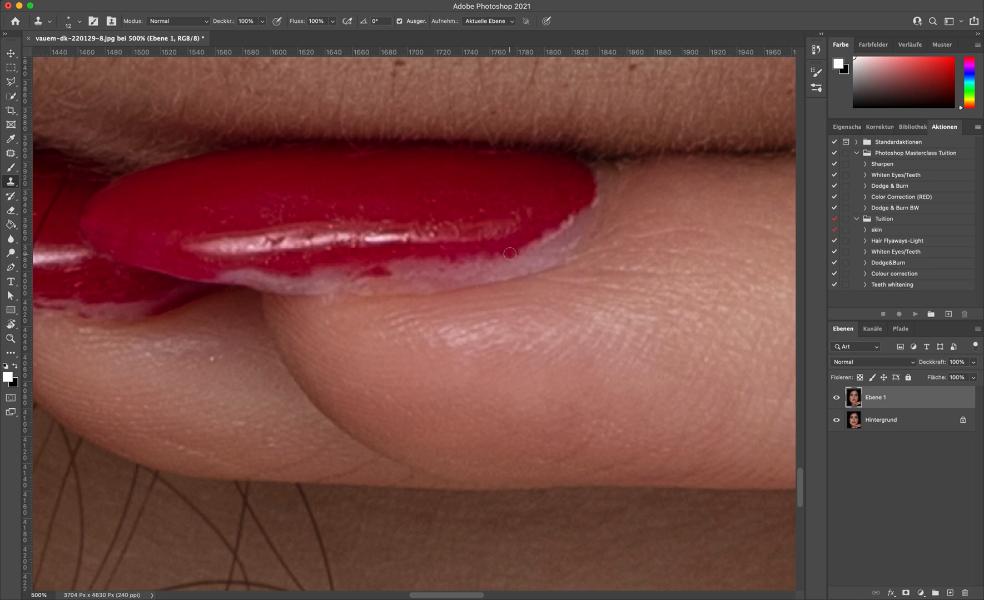
left_click(510, 254)
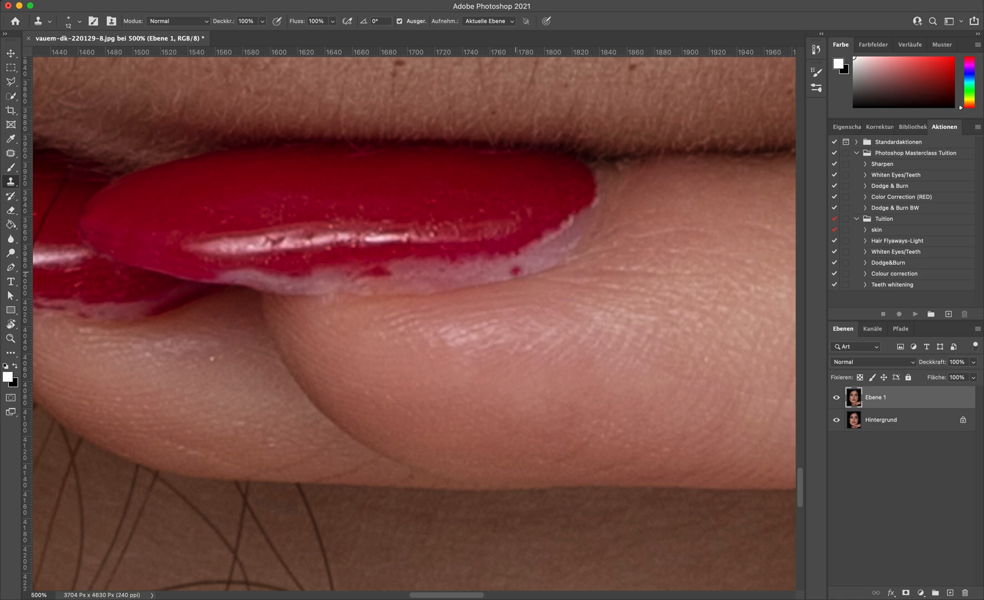
left_click(536, 246)
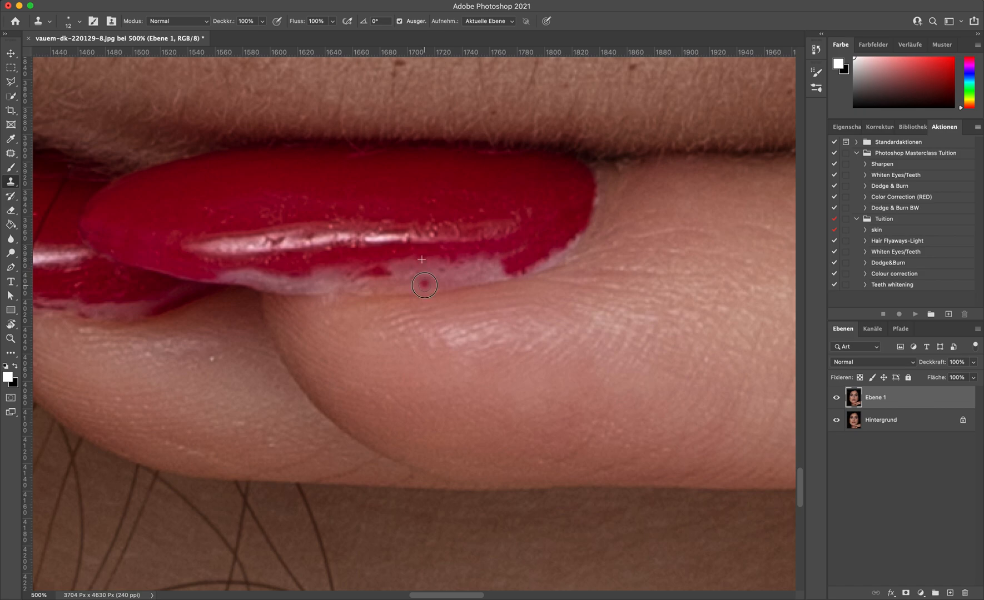
left_click_drag(424, 285, 476, 264)
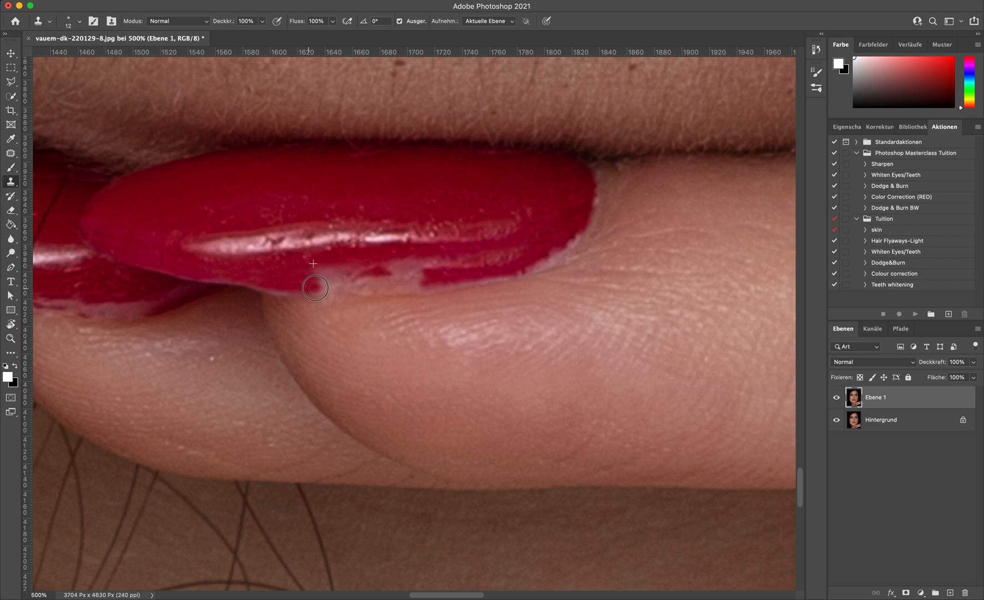
left_click_drag(316, 288, 417, 279)
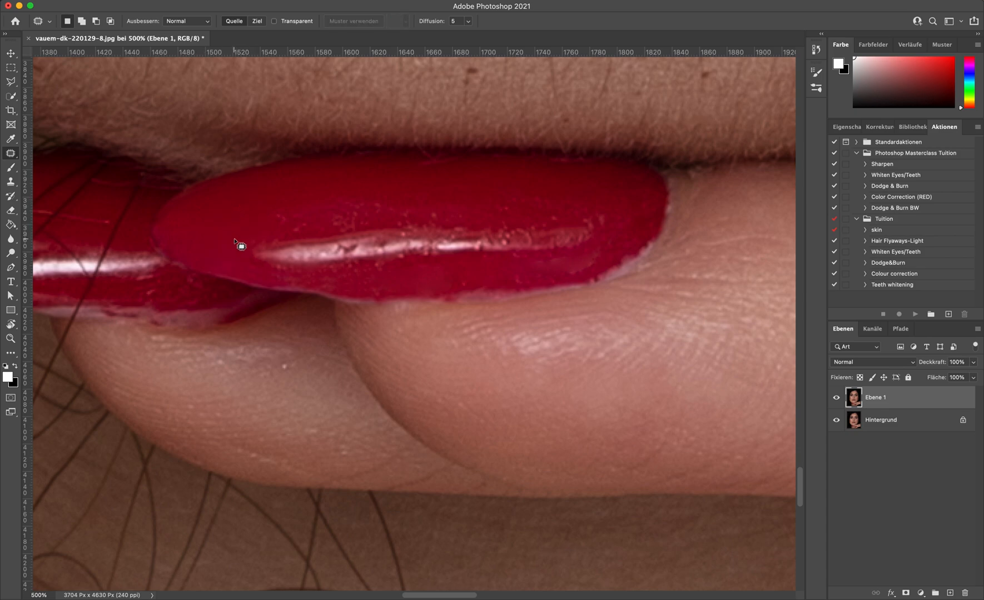
mouse_move(461, 298)
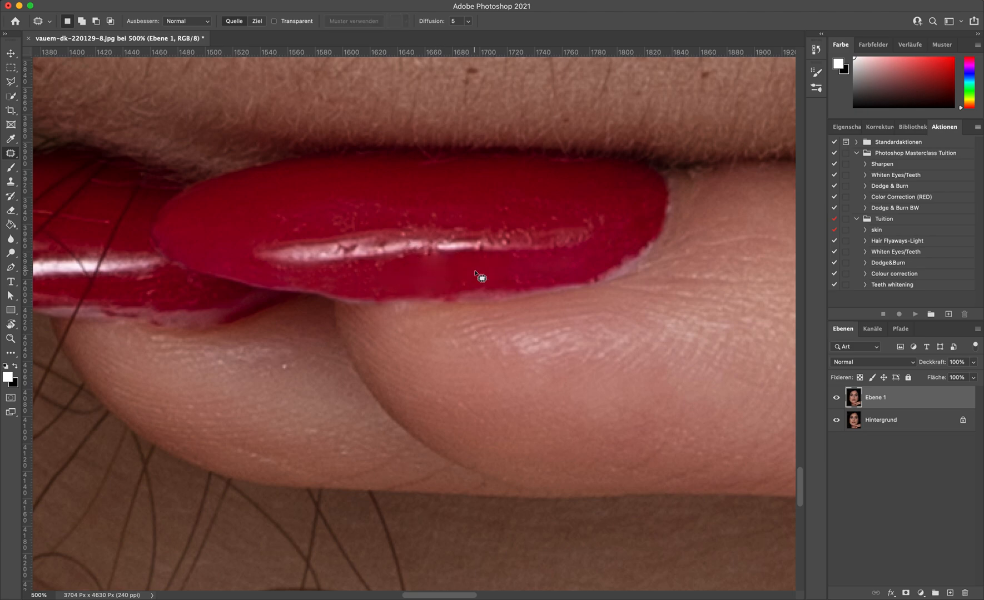
mouse_move(438, 260)
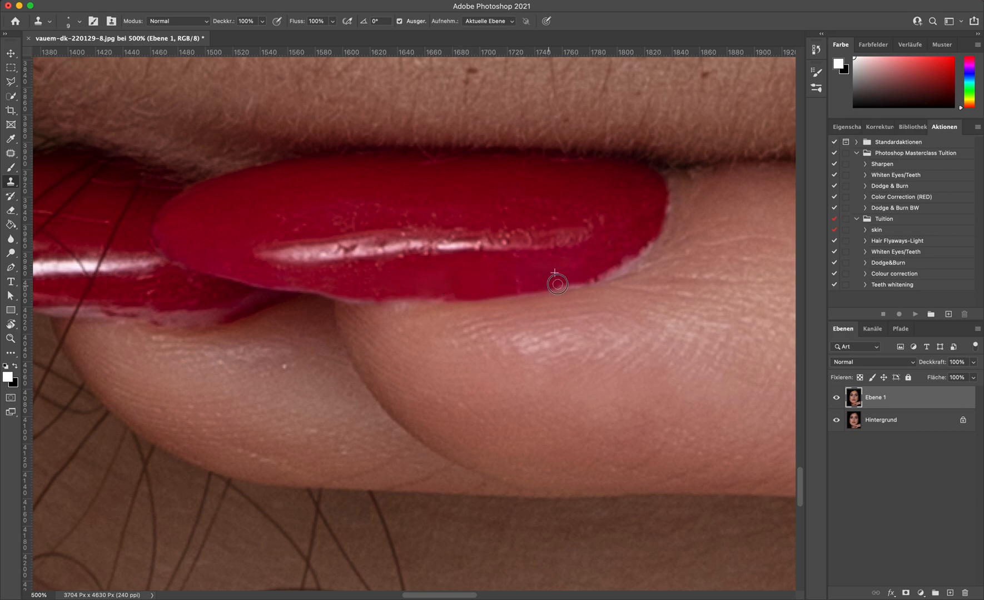
Clone-stamp along the lower nail edge so the red polish meets the fingertip skin cleanly
left_click_drag(555, 283, 609, 259)
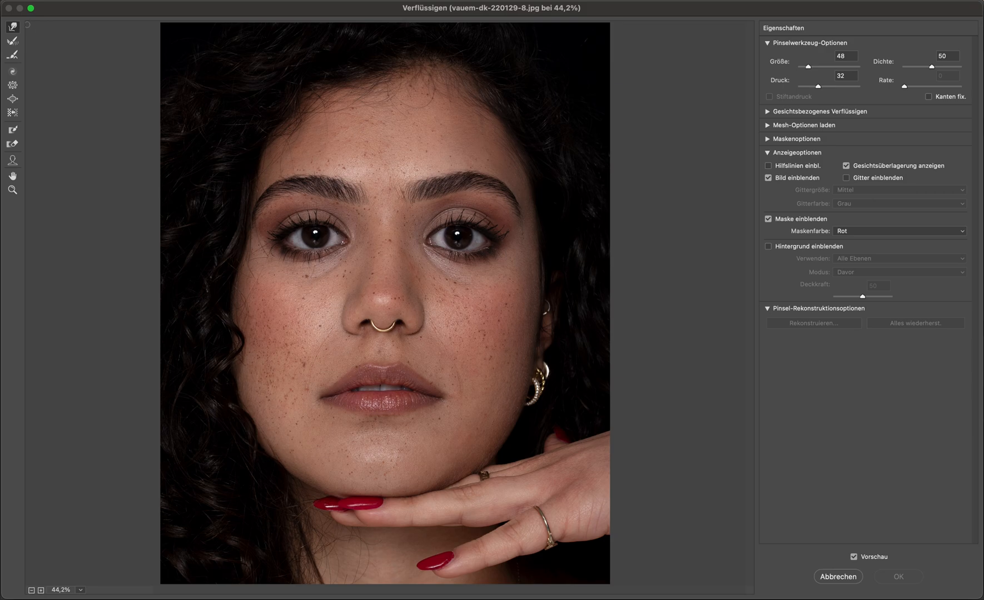
mouse_move(796, 111)
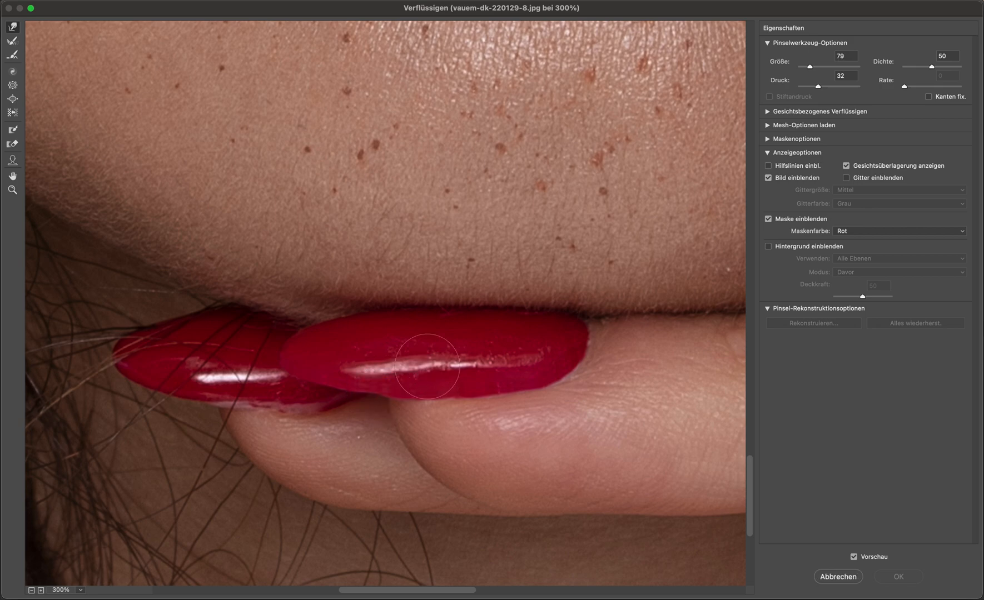
Forward-warp the lower and upper overlapping nails' outlines into smooth, even curves
left_click_drag(420, 367, 477, 352)
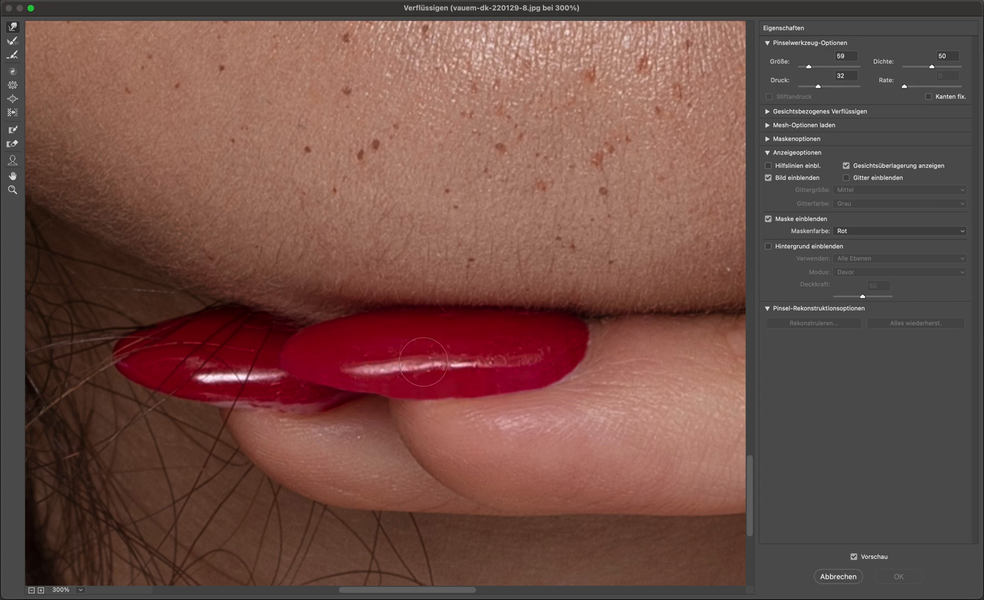
mouse_move(396, 381)
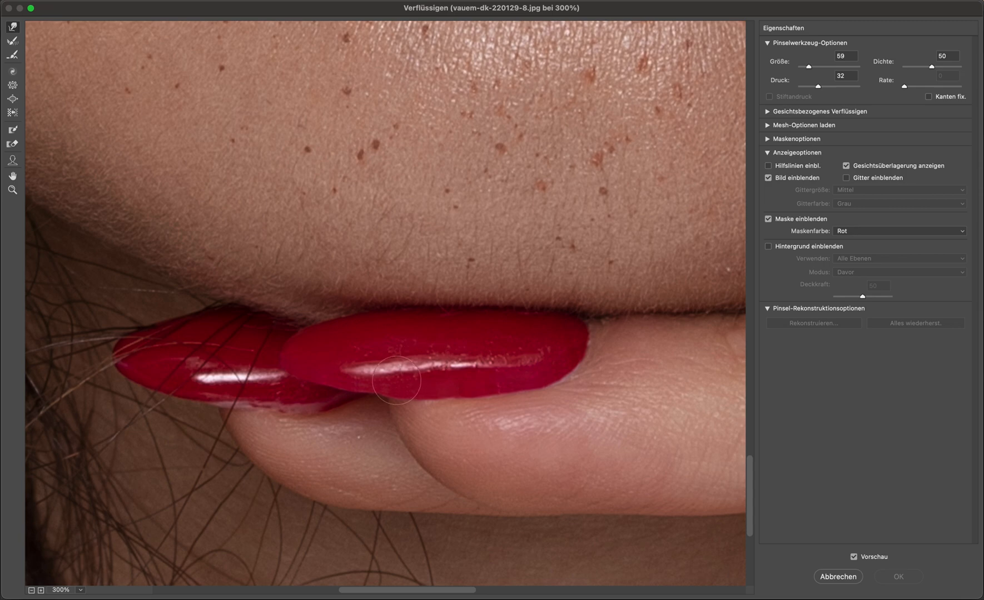
left_click_drag(398, 380, 488, 417)
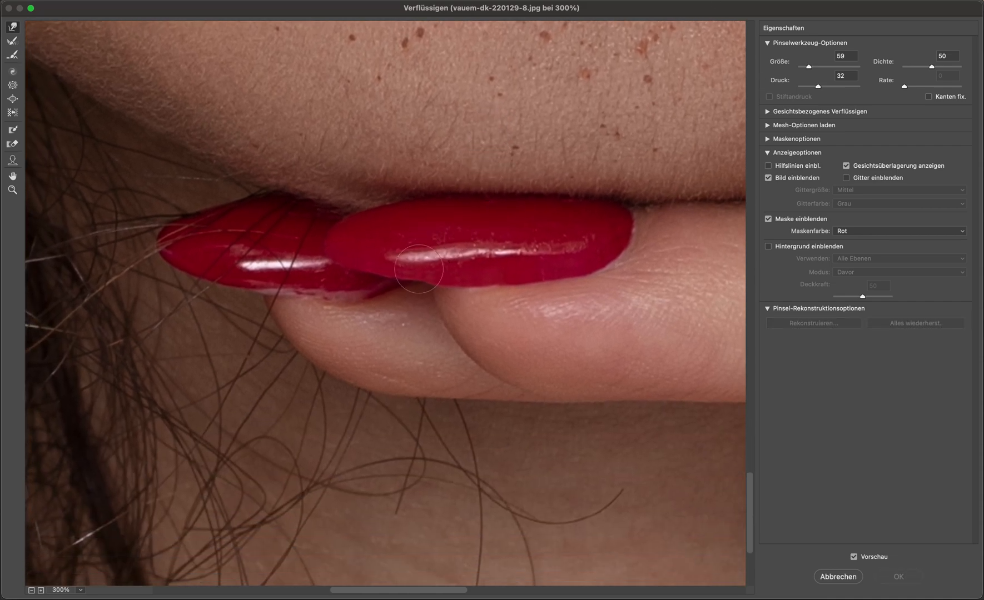
left_click_drag(419, 268, 416, 284)
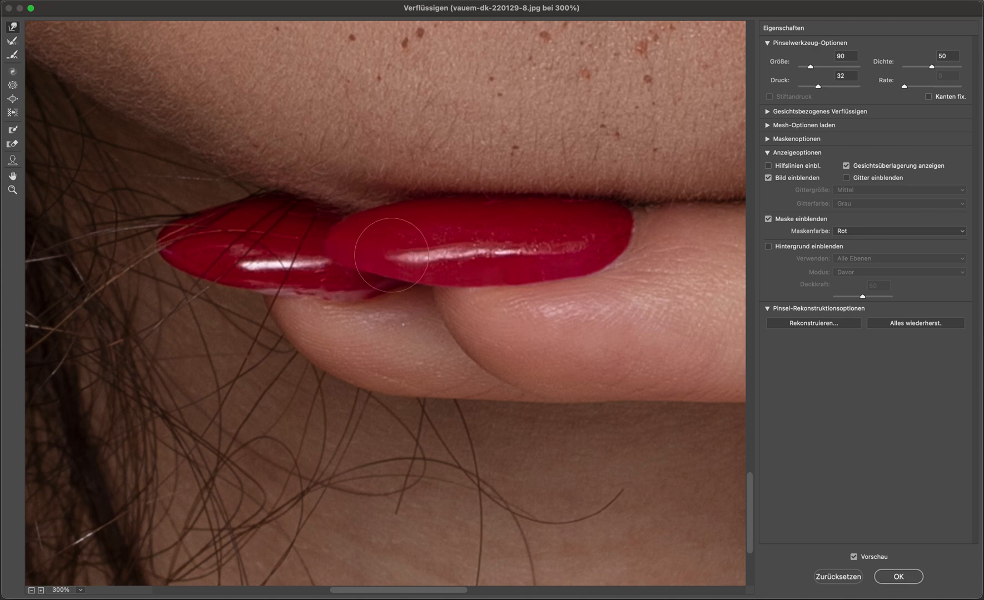
left_click_drag(390, 254, 418, 273)
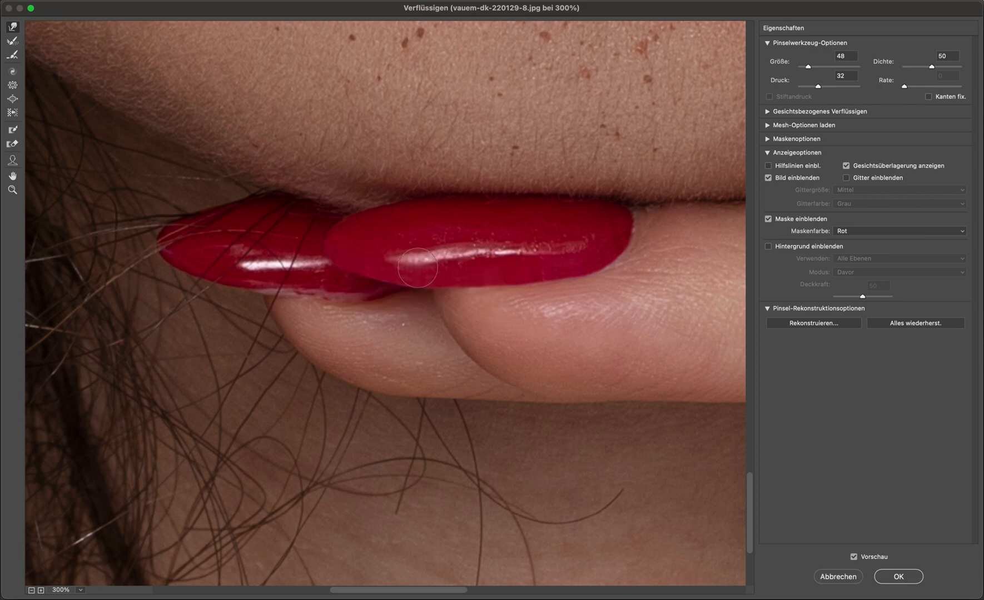
left_click_drag(417, 268, 400, 259)
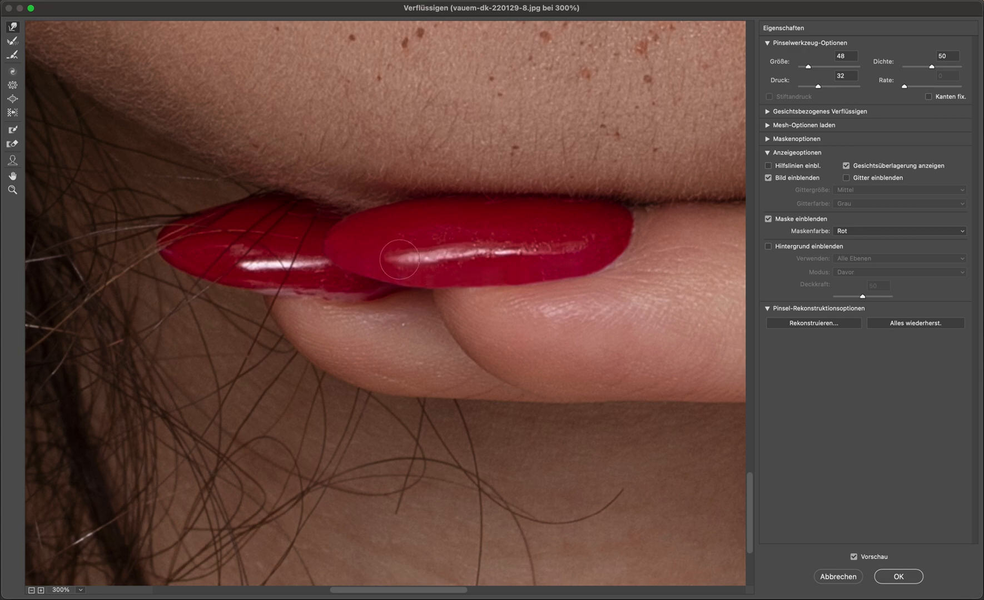
mouse_move(556, 343)
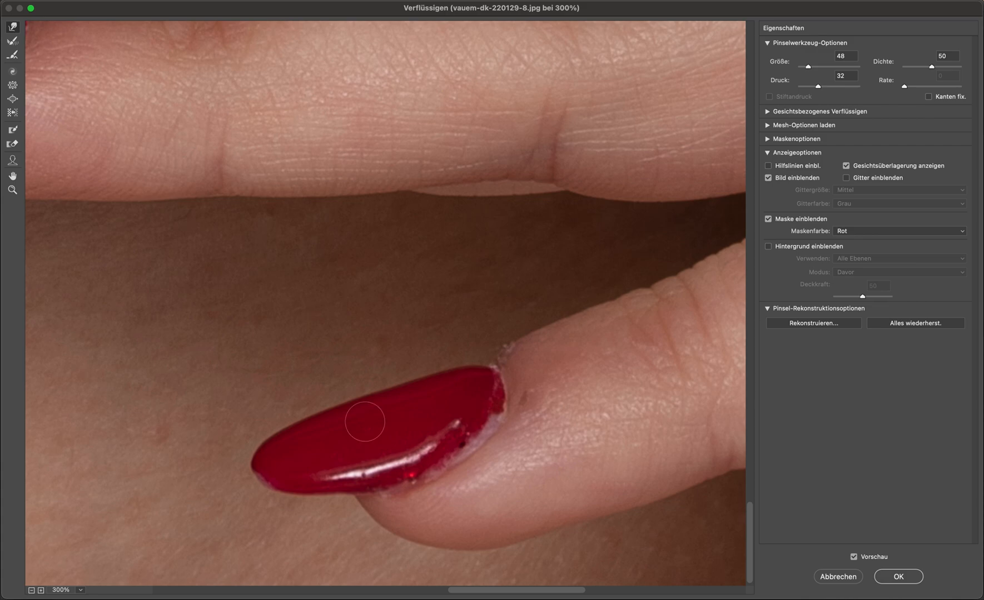
mouse_move(274, 472)
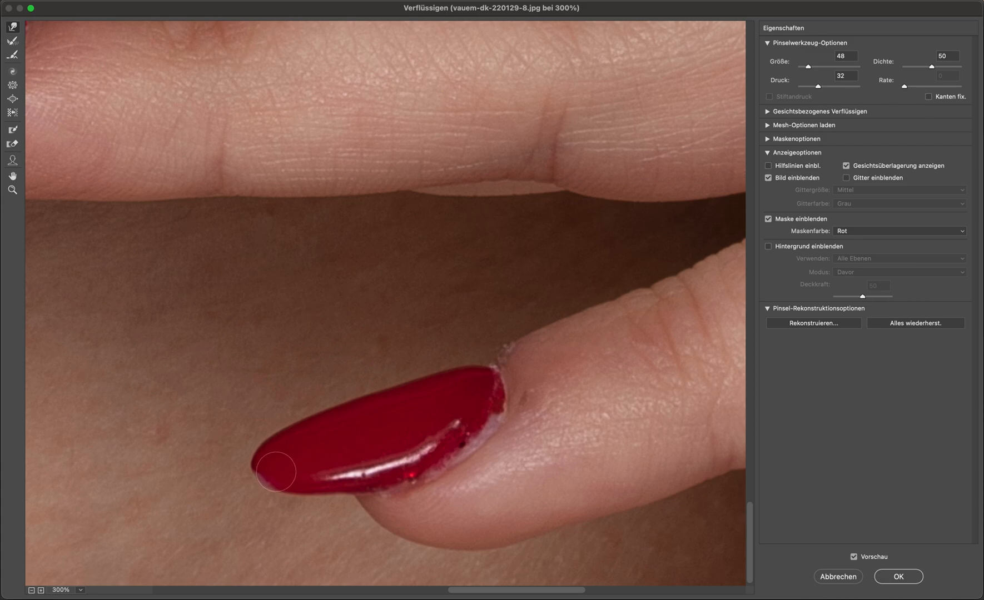
Warp the lone nail's tip, cuticle corner and underside into smoother outlines, then apply Liquify
left_click(277, 473)
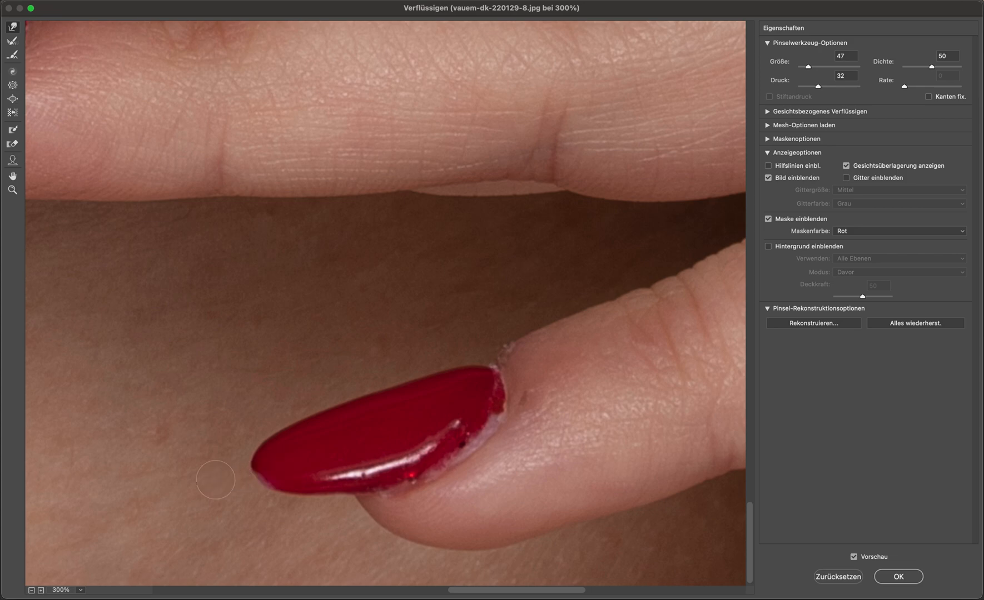
left_click(225, 478)
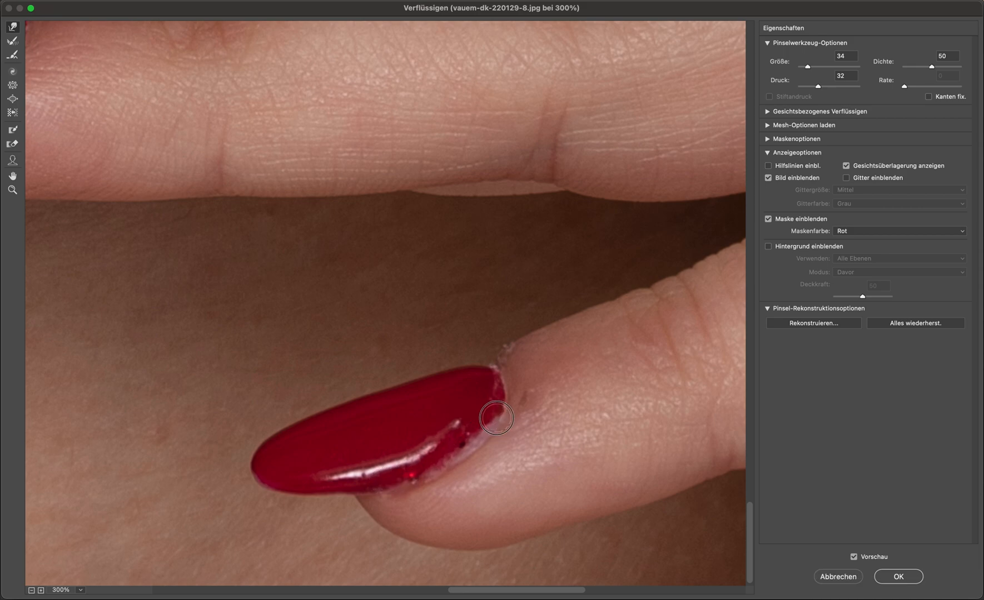
left_click_drag(495, 418, 483, 432)
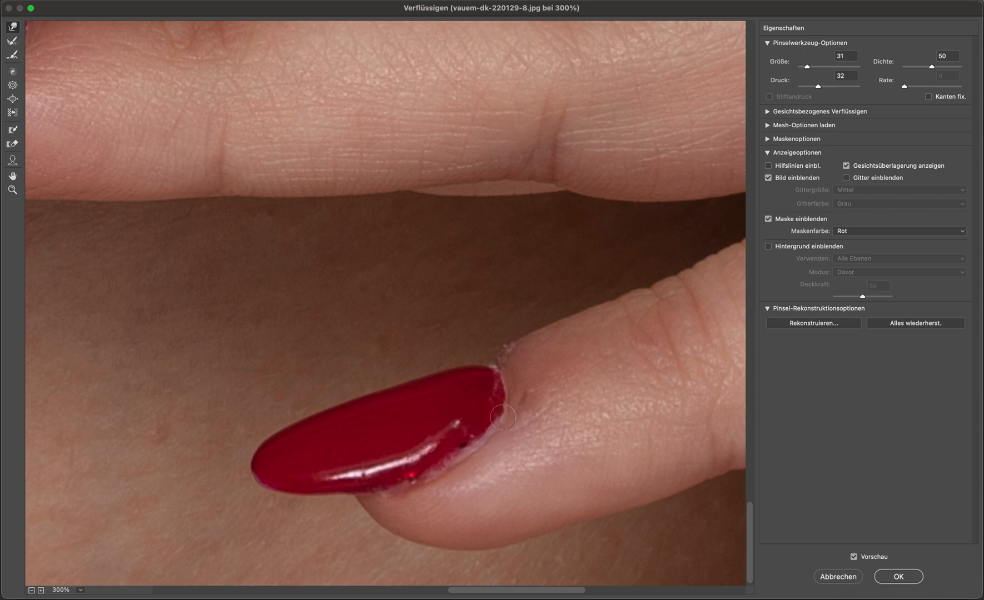
left_click(495, 414)
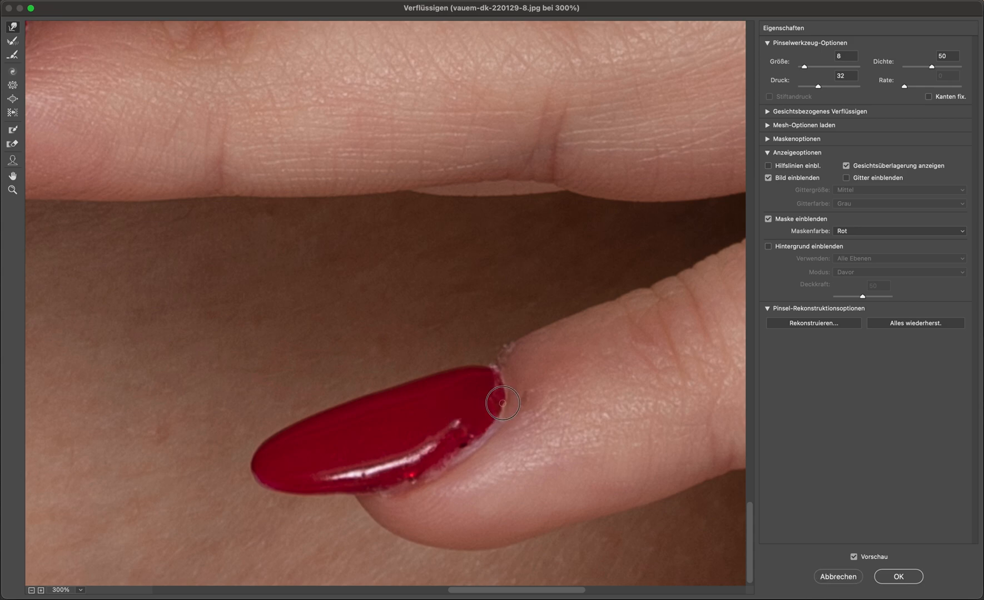
left_click_drag(502, 403, 445, 452)
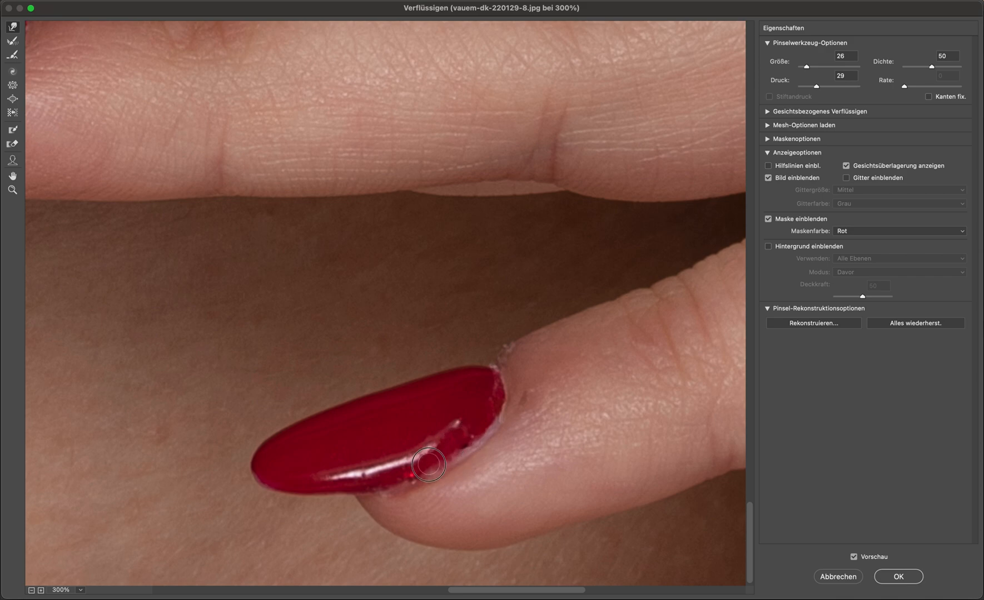
left_click_drag(429, 467, 391, 484)
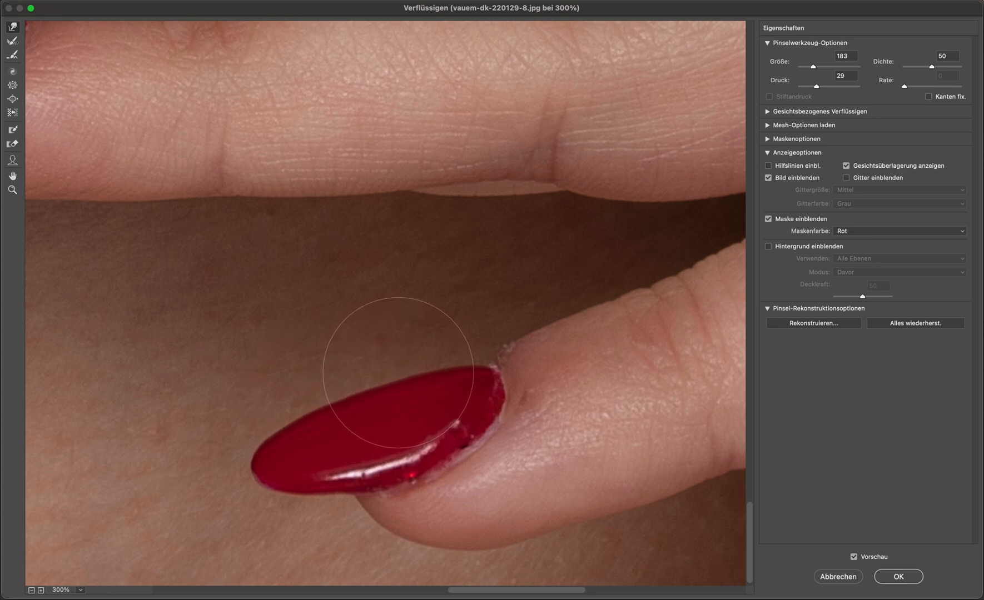
left_click(898, 576)
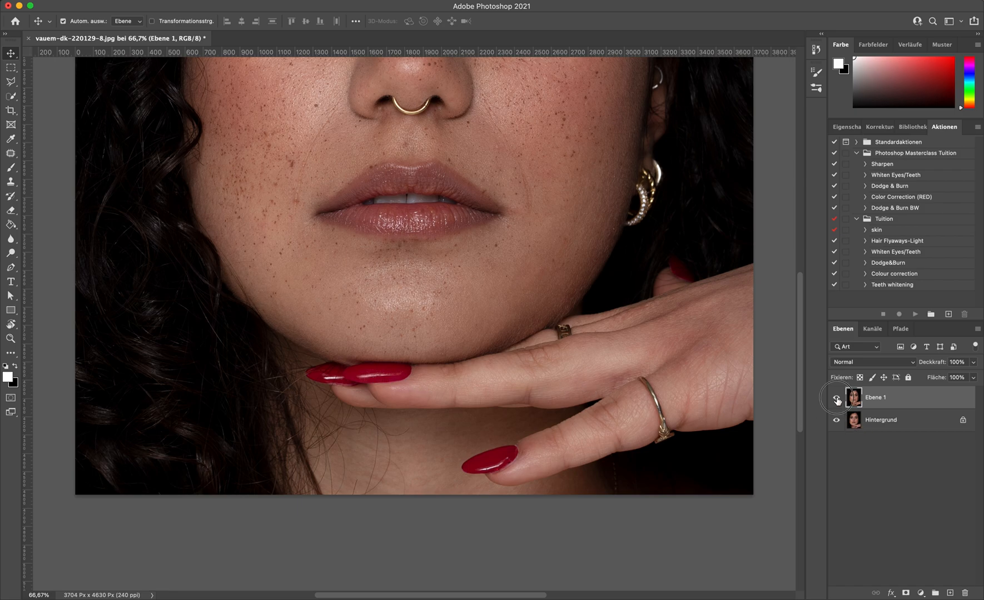
Hide and reshow the retouched Ebene 1 layer to compare against the original photo
left_click(837, 400)
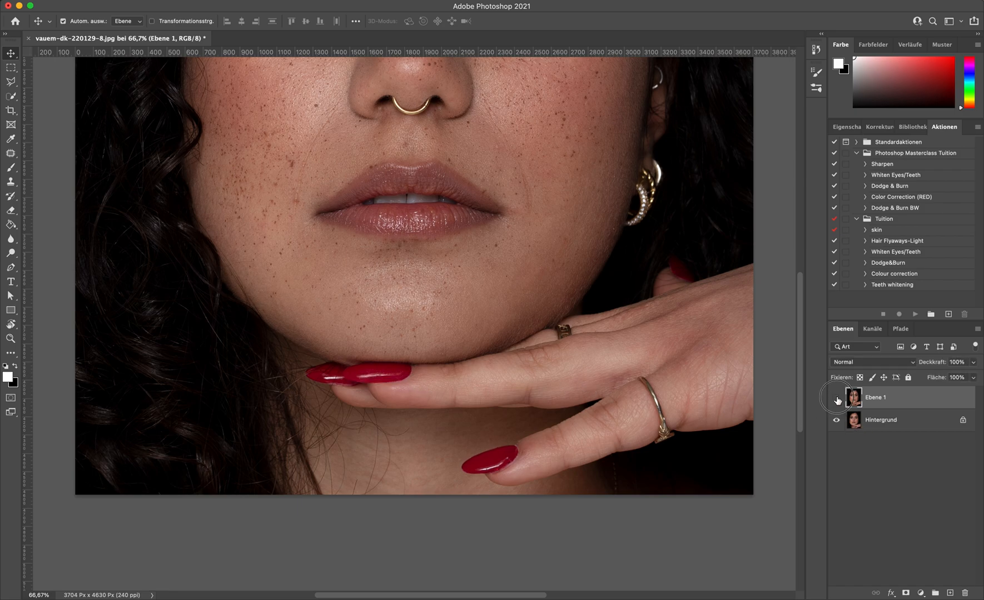
left_click(837, 400)
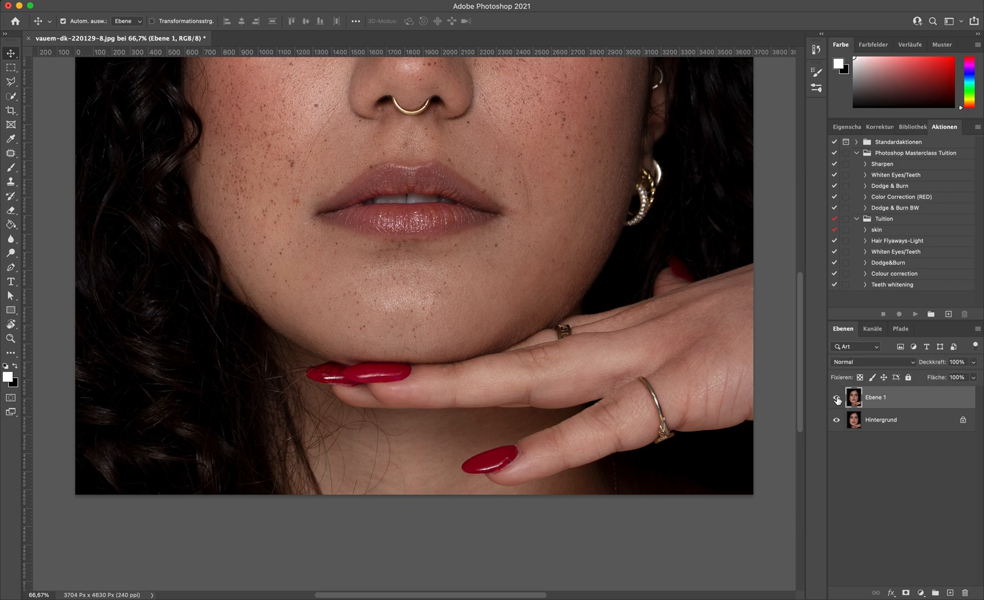
mouse_move(836, 400)
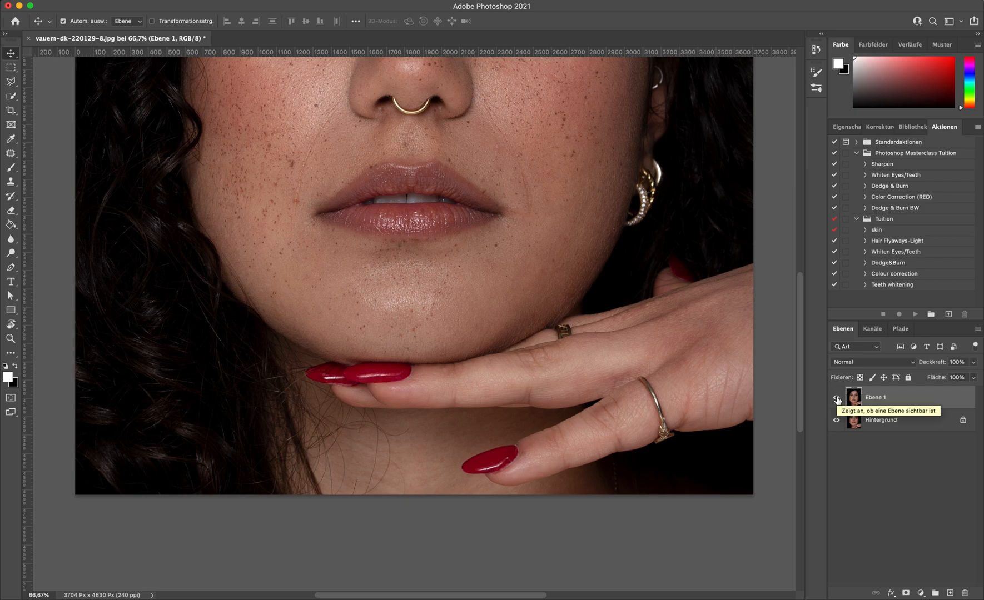